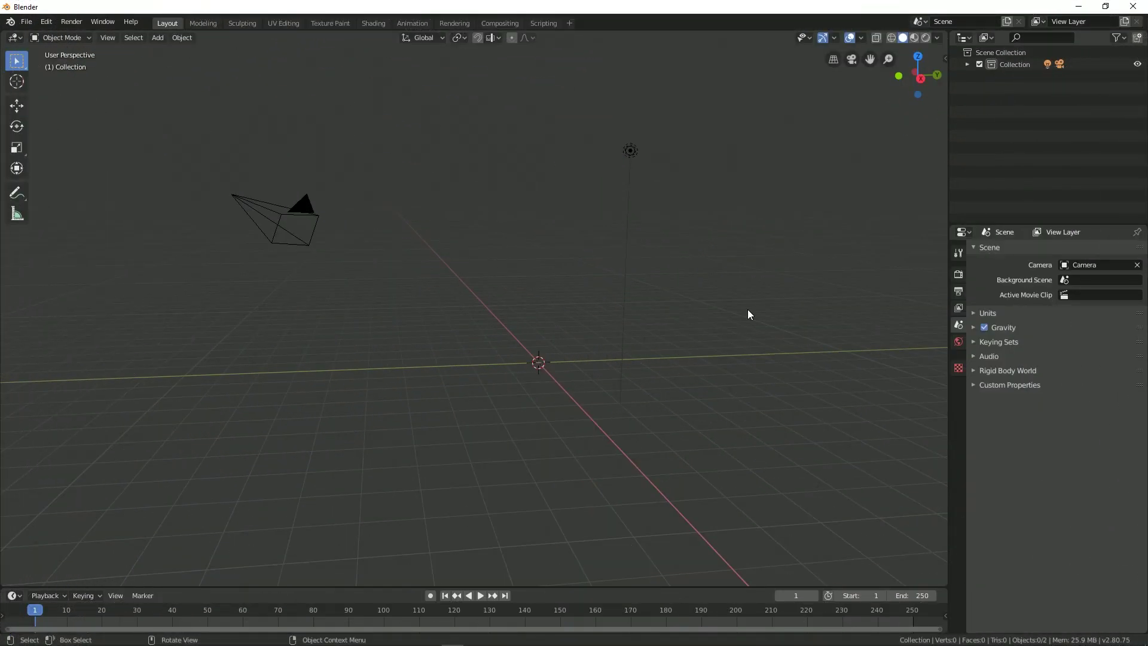
{"action": "mouse_move", "coordinate": [496, 422]}
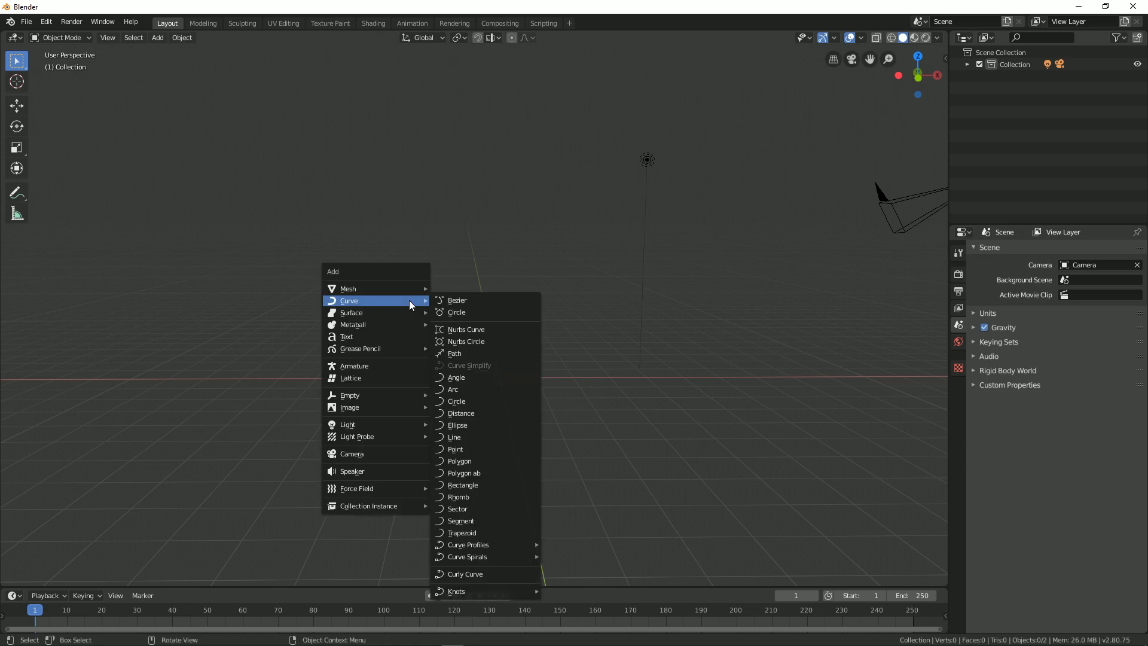
- Delete the test wave curve and search Preferences add-ons for 'ex' to check Extra Objects
{"action": "left_click", "coordinate": [457, 301]}
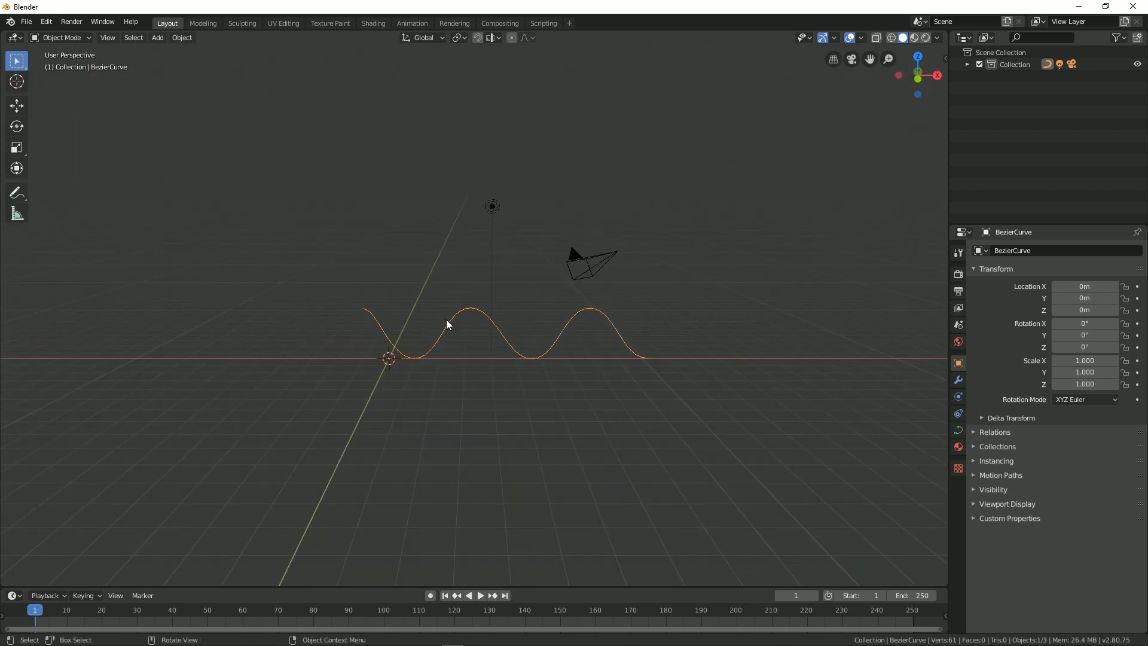
{"action": "key", "text": "x"}
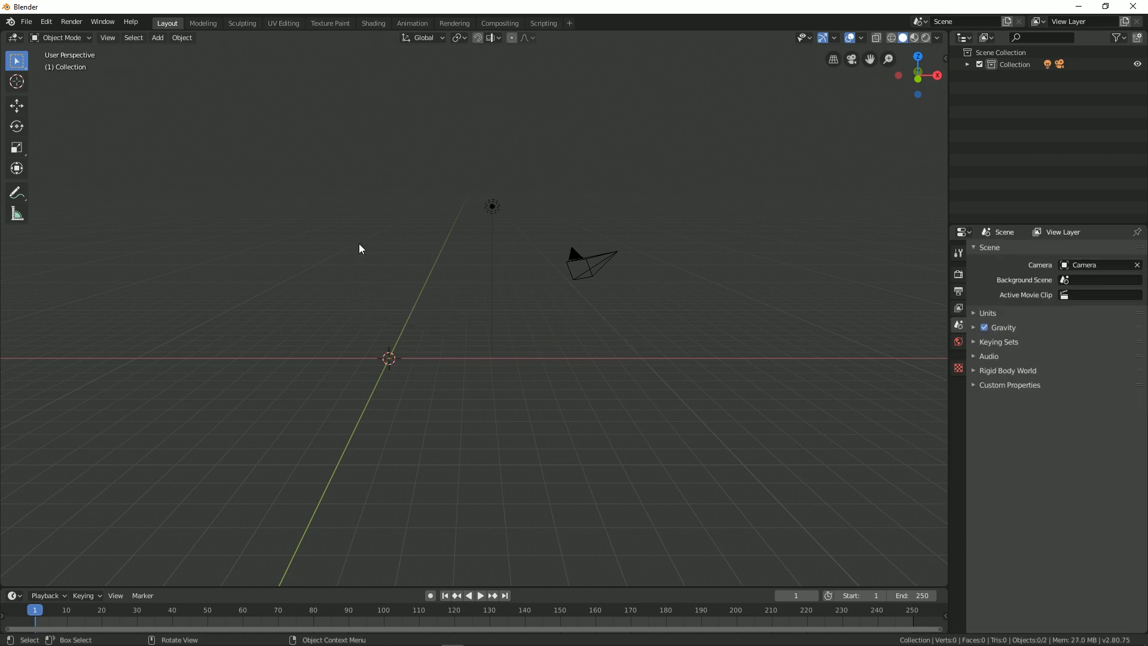
{"action": "left_click", "coordinate": [45, 22]}
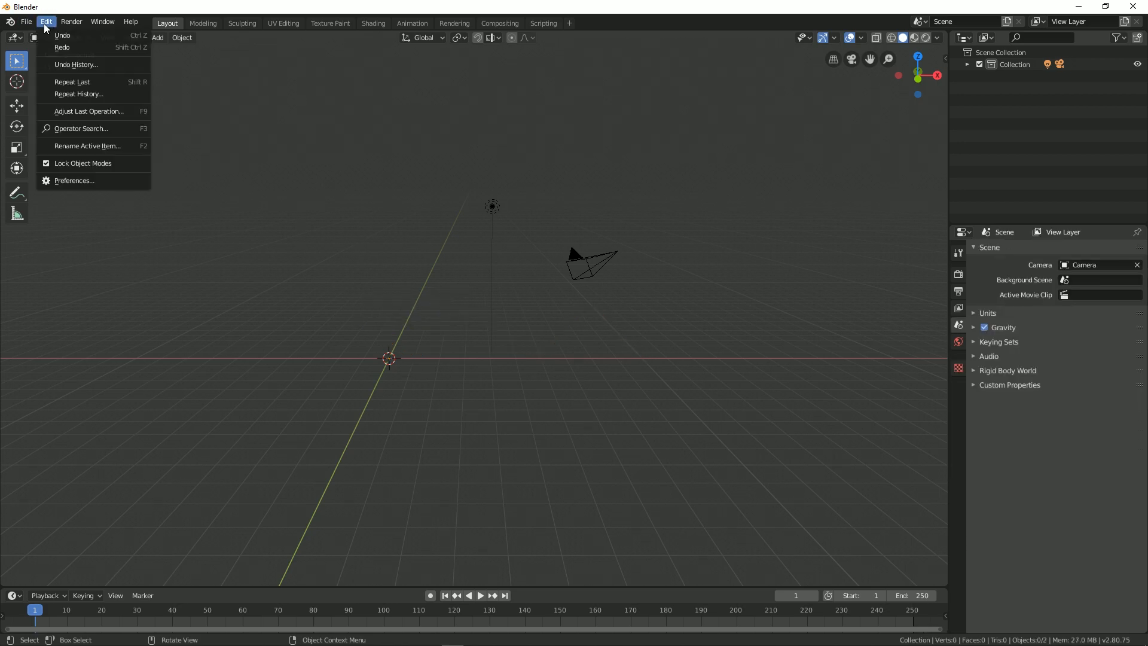
{"action": "left_click", "coordinate": [74, 180]}
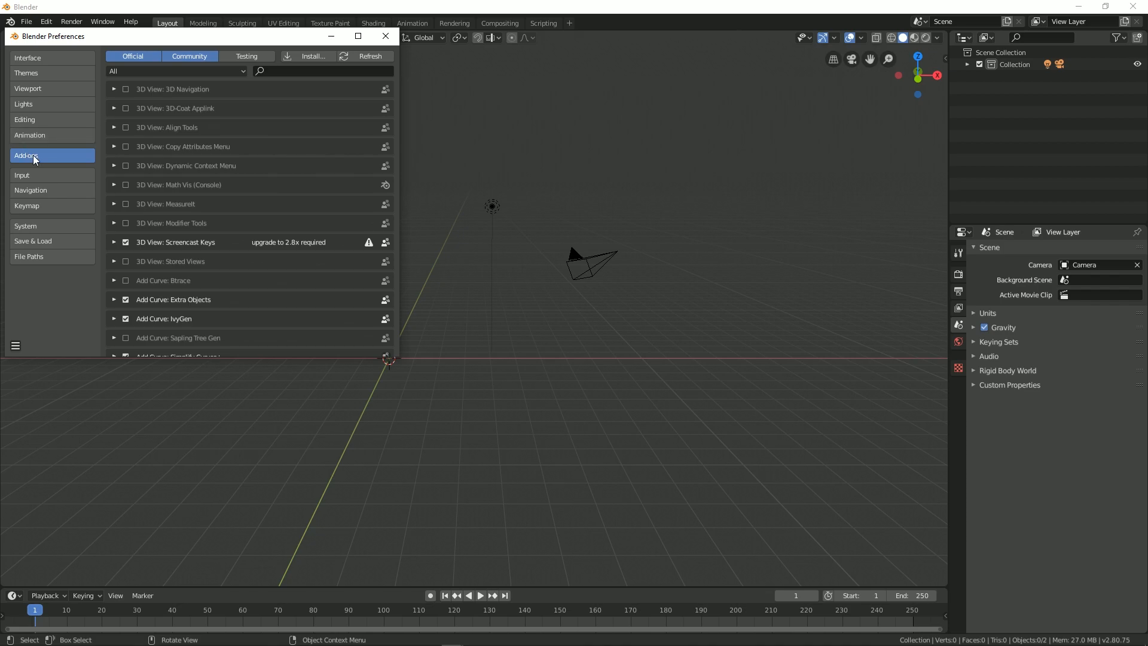
{"action": "type", "text": "ex"}
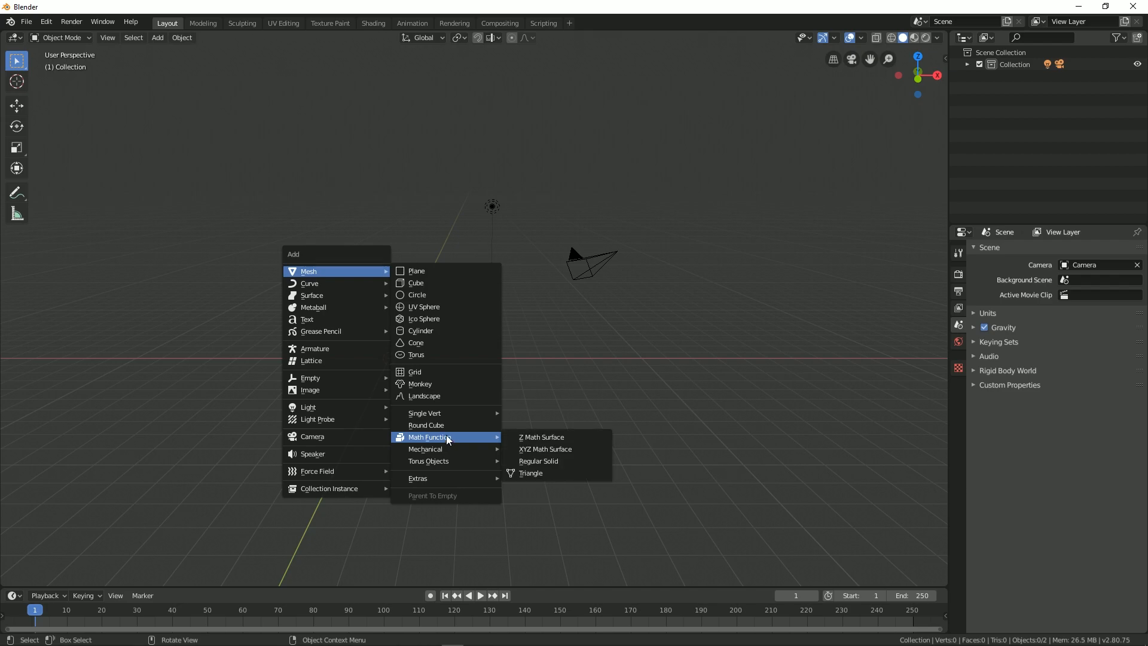
{"action": "mouse_move", "coordinate": [541, 437]}
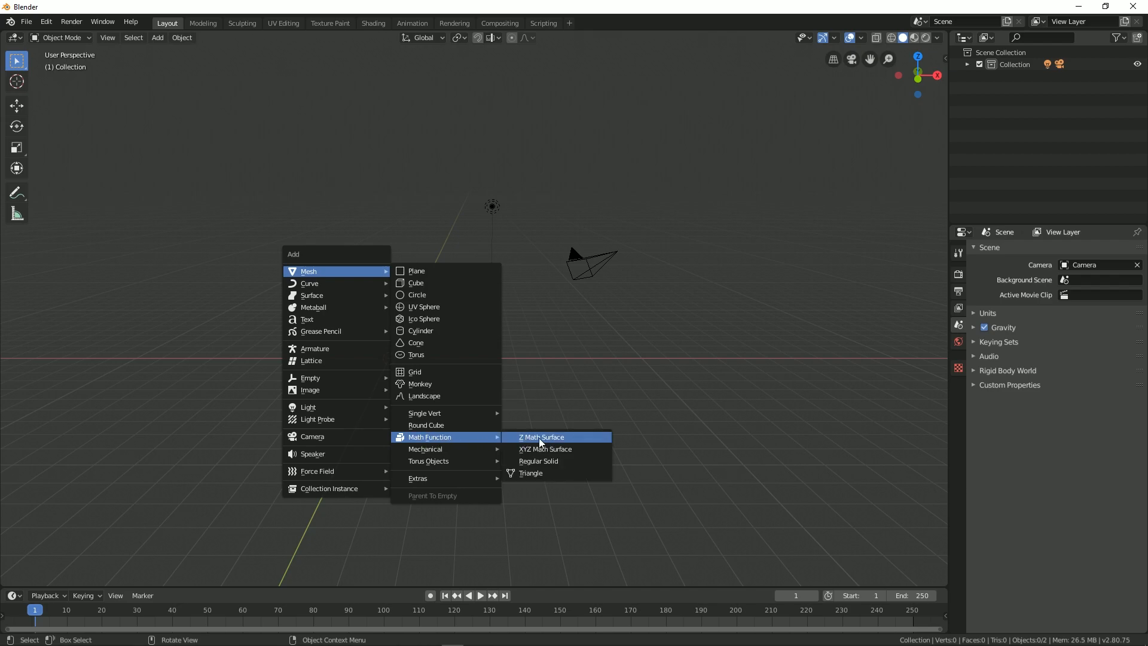
- Add a Z Math Surface mesh from Math Function, creating the wavy Z Function ribbon
{"action": "left_click", "coordinate": [540, 436]}
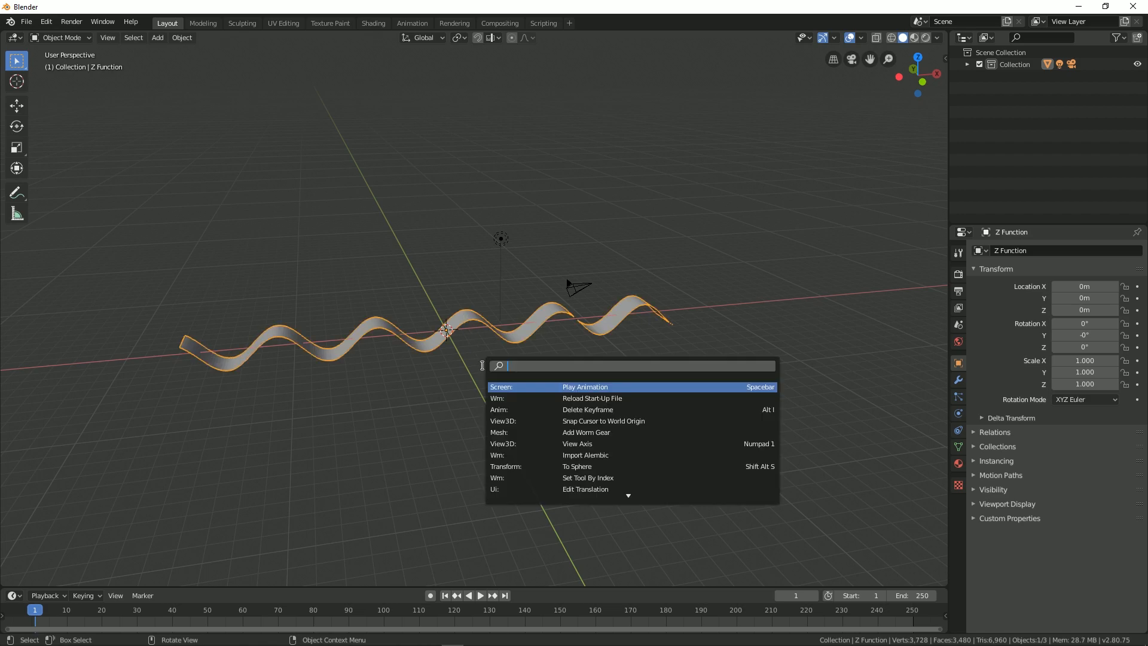
- Convert the Z Function surface to a curve via the 'Convert to' search
{"action": "type", "text": "con"}
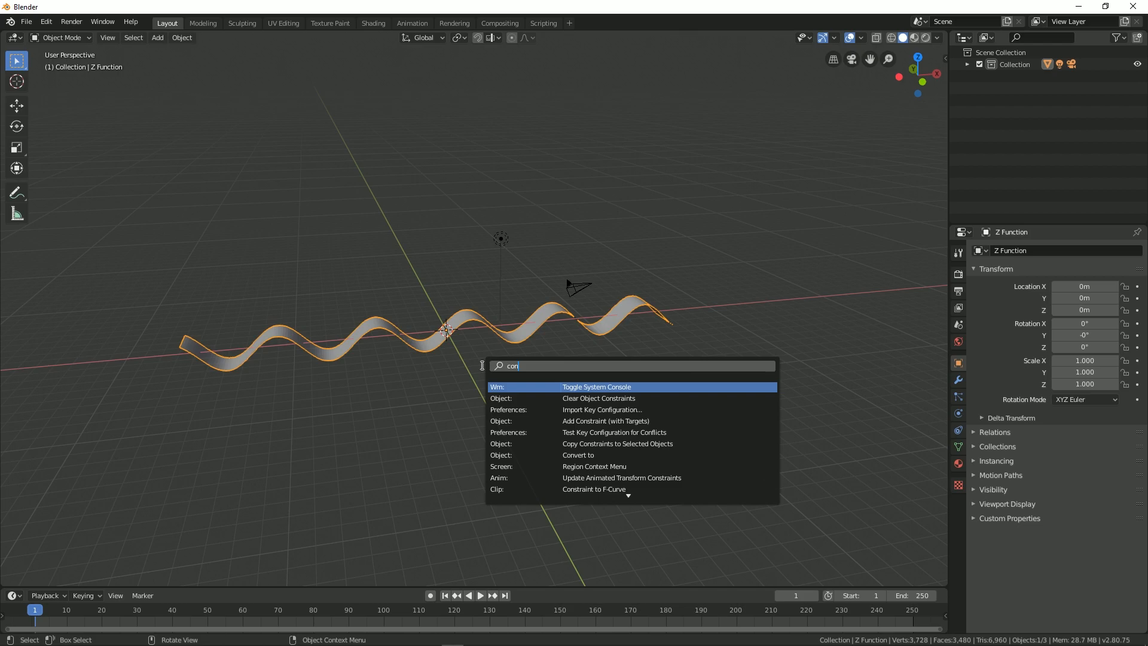
{"action": "left_click", "coordinate": [577, 454]}
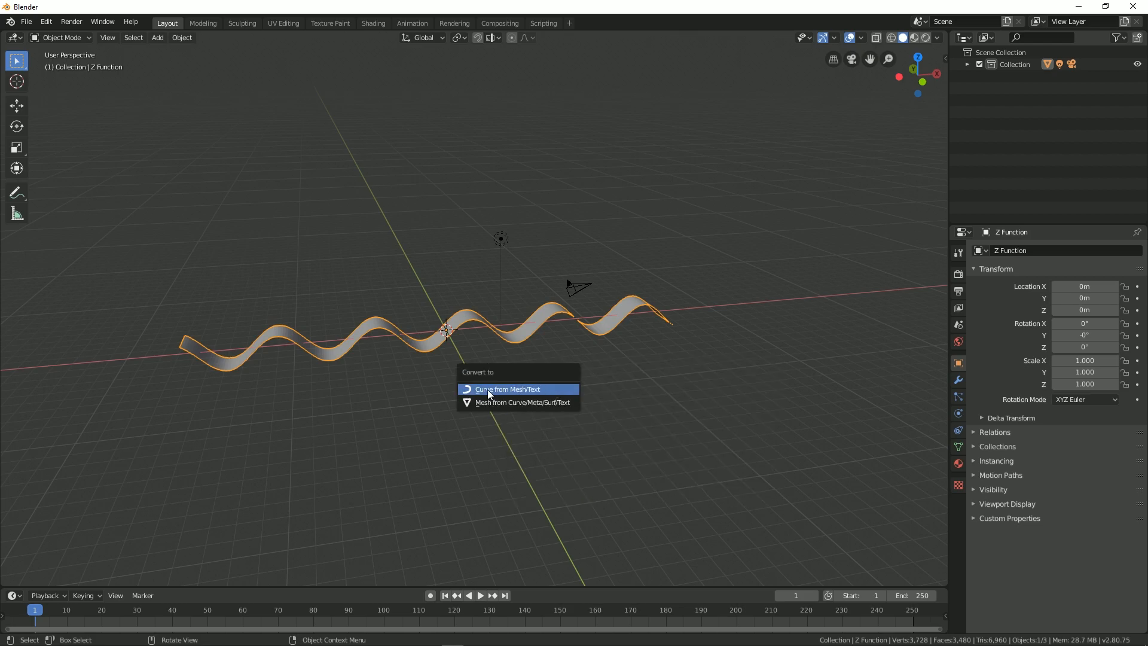
{"action": "left_click", "coordinate": [508, 389]}
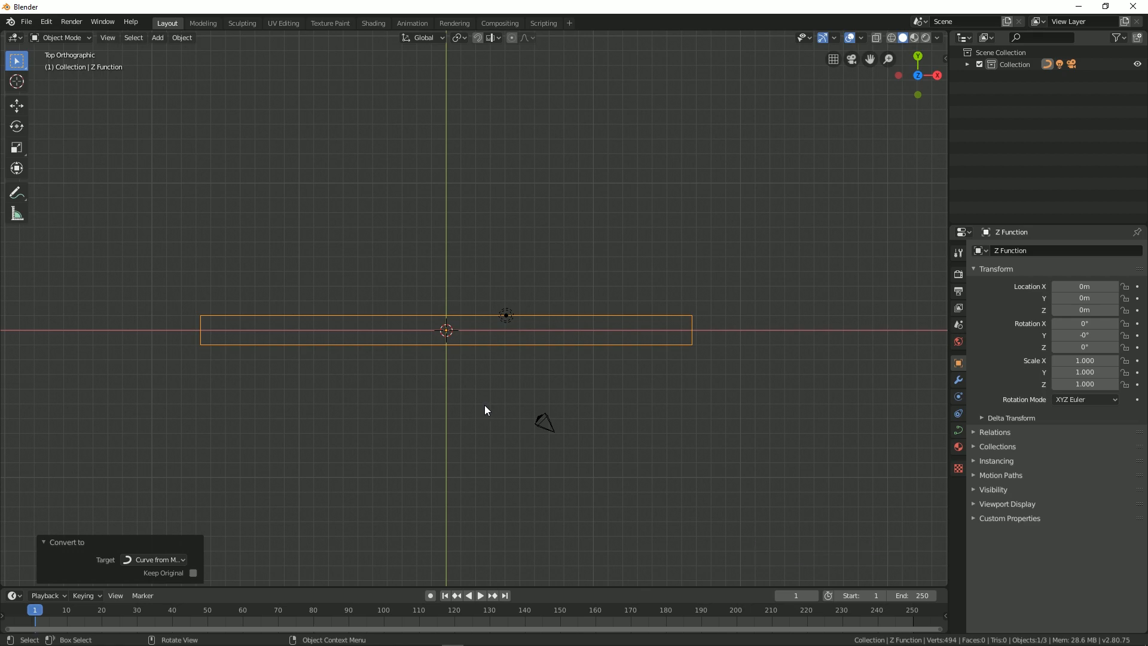
{"action": "mouse_move", "coordinate": [365, 349]}
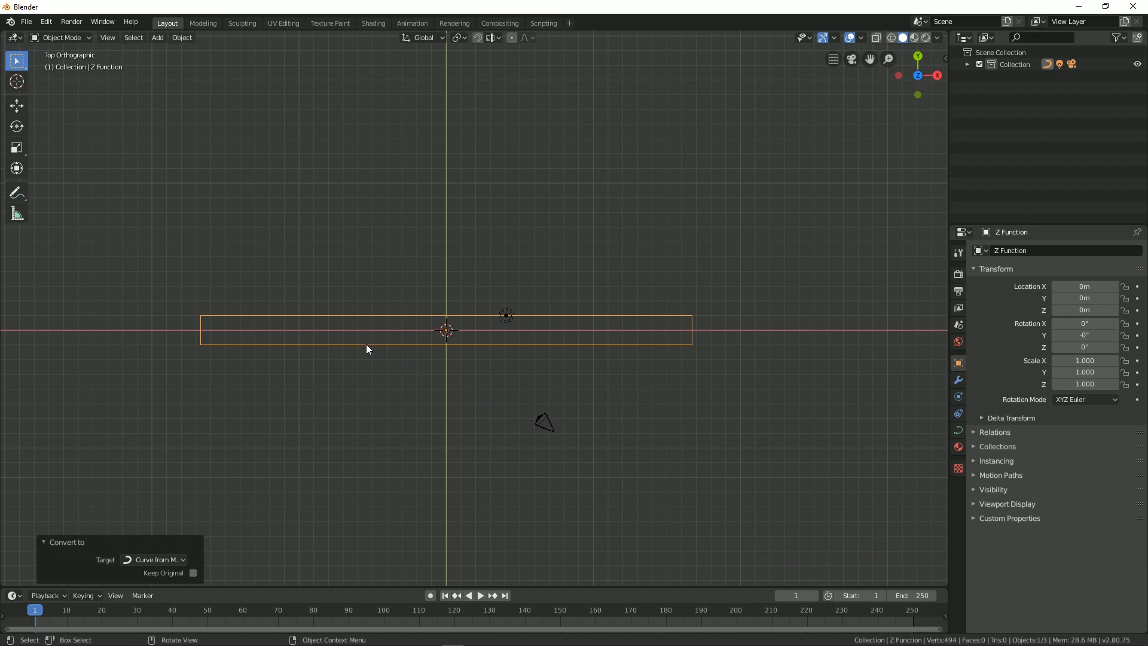
- In Edit Mode, box-select points and delete the unwanted segments, leaving thin wave lines
{"action": "key", "text": "Tab"}
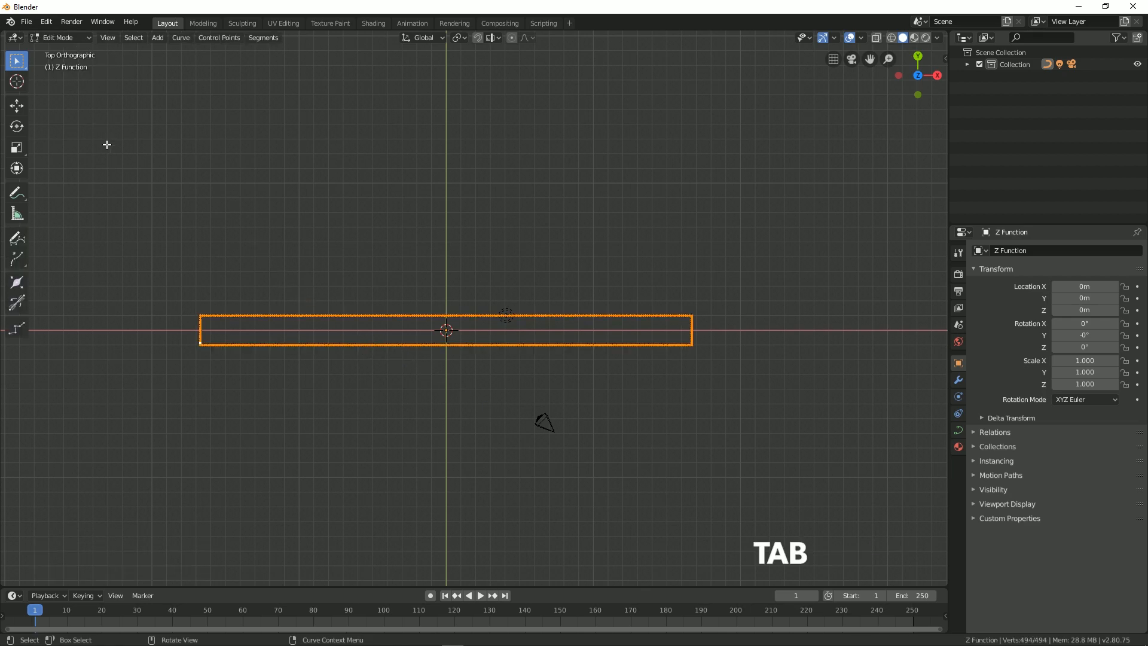
{"action": "key", "text": "b"}
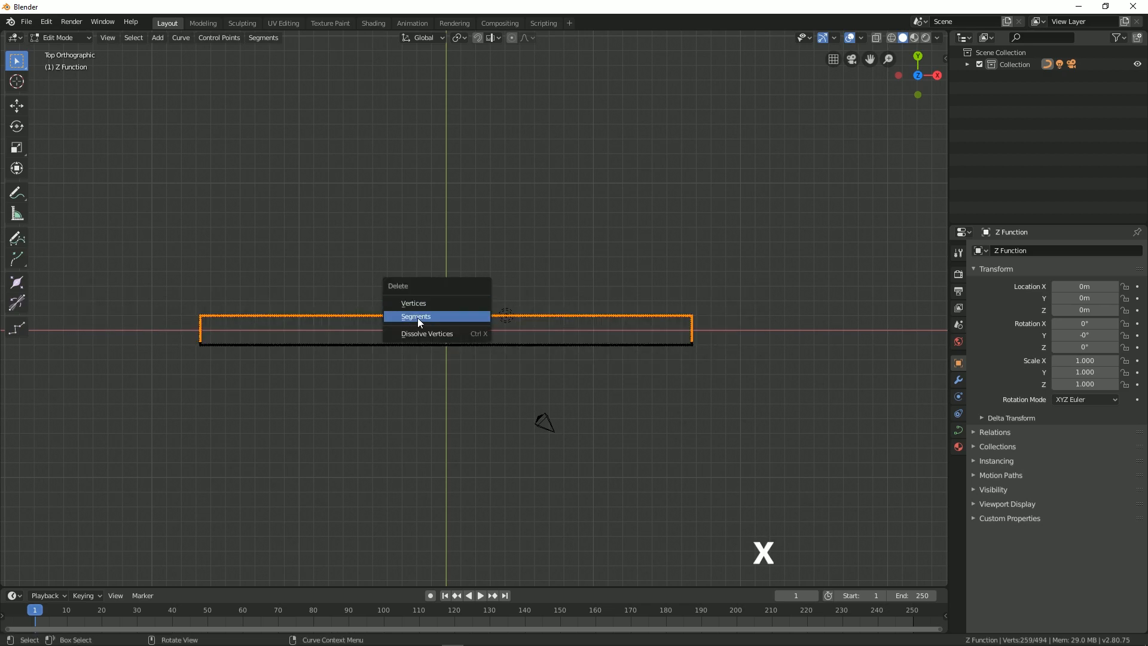
{"action": "left_click", "coordinate": [416, 315]}
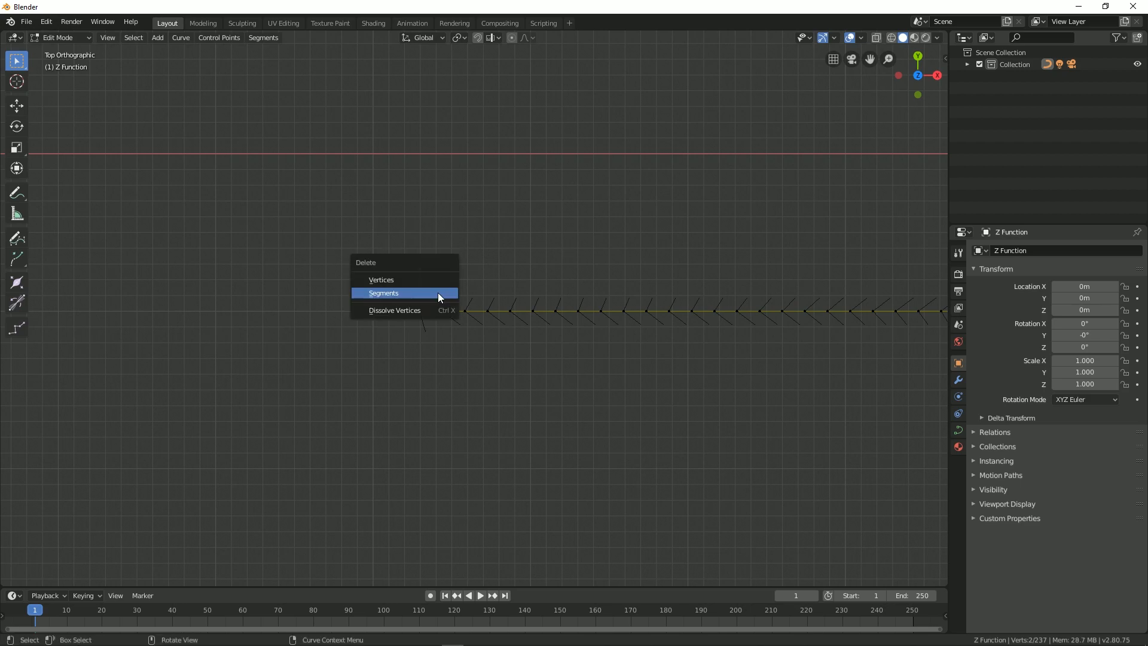
{"action": "left_click", "coordinate": [384, 293]}
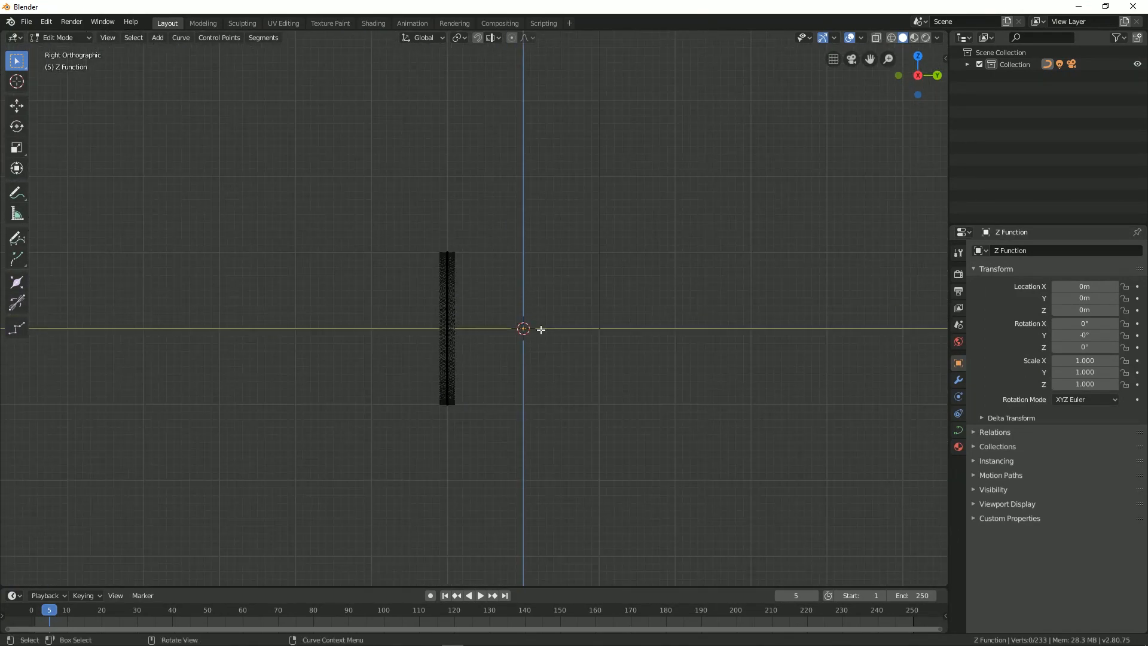
- Select and move the curve points, then set the cube's Curve modifier object to Z Function
{"action": "key", "text": "a"}
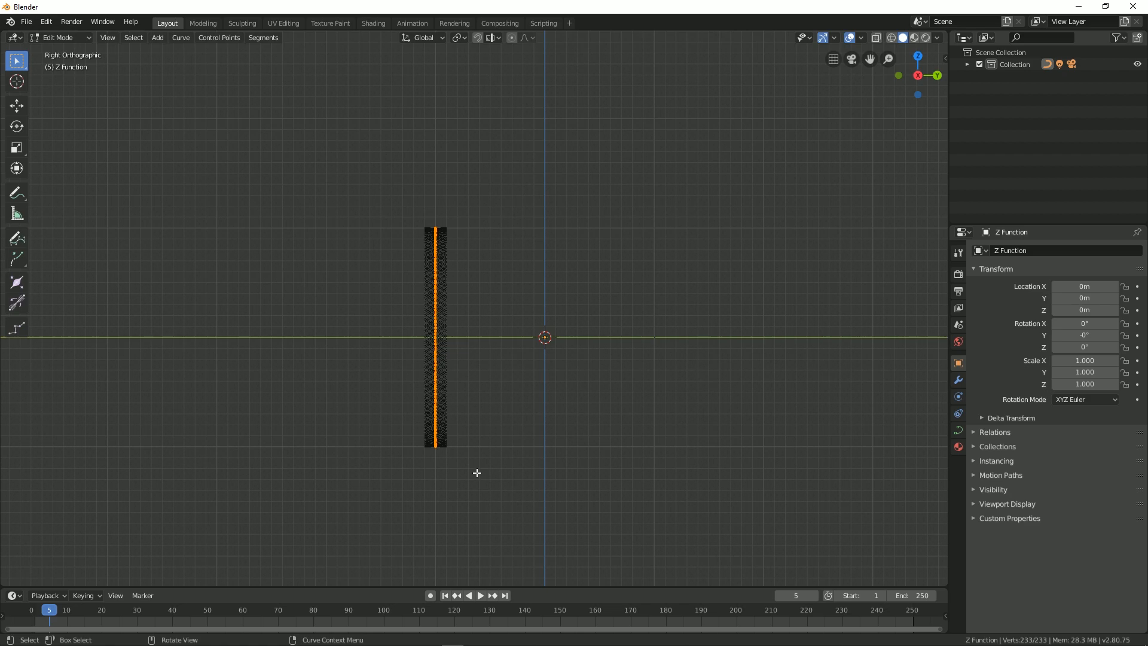
{"action": "key", "text": "g"}
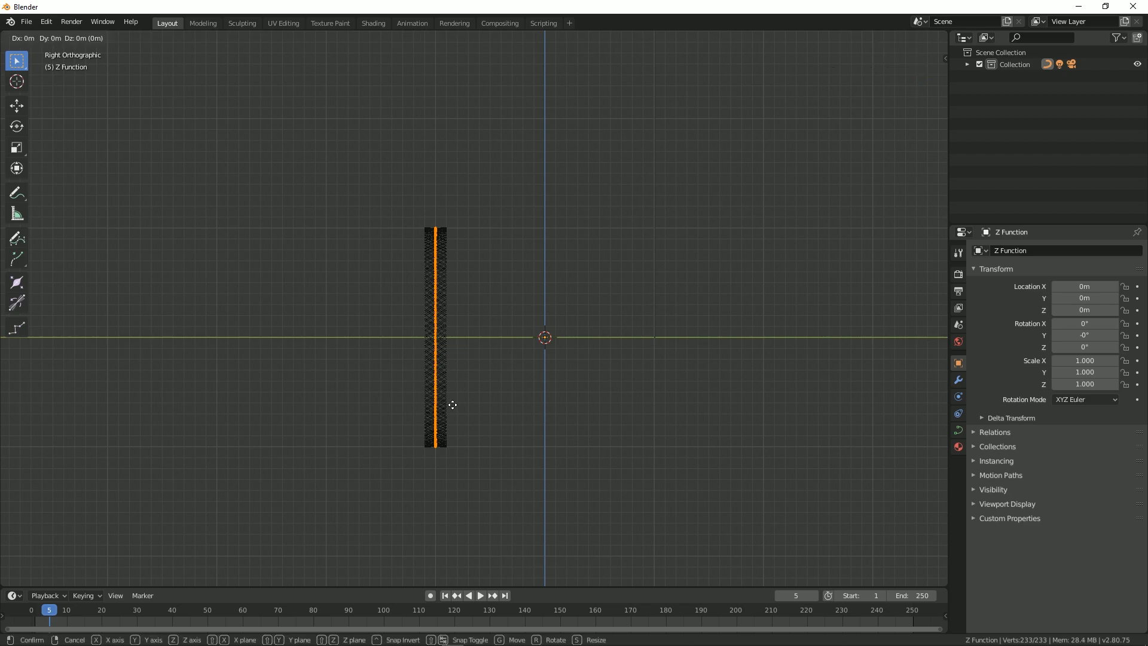
{"action": "mouse_move", "coordinate": [544, 398]}
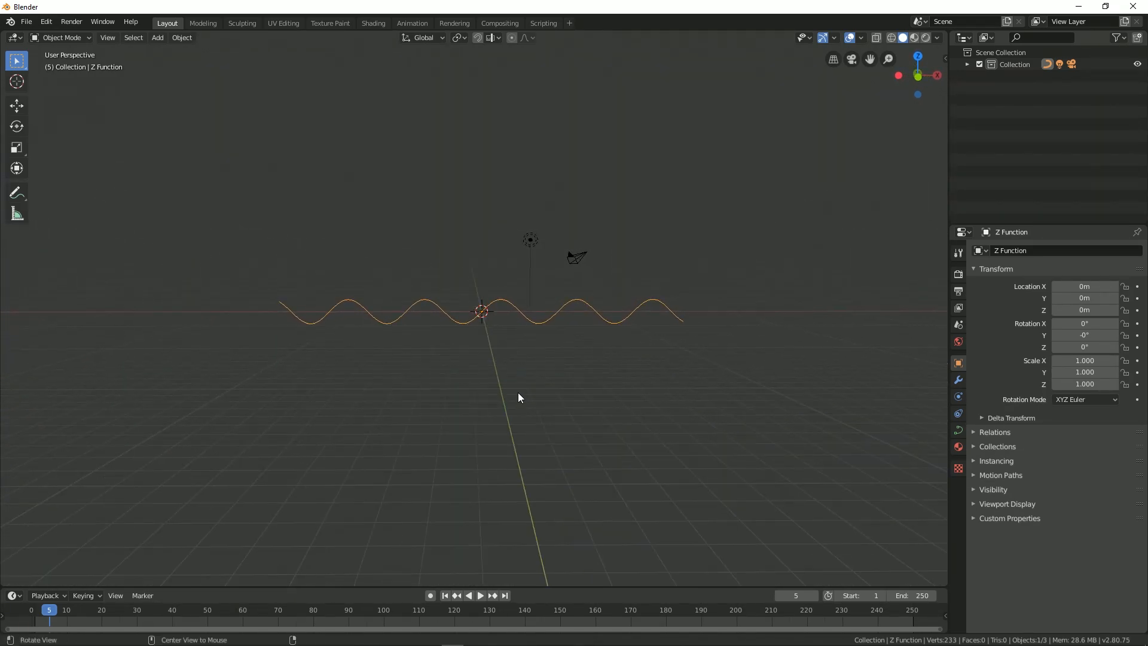
{"action": "mouse_move", "coordinate": [617, 300]}
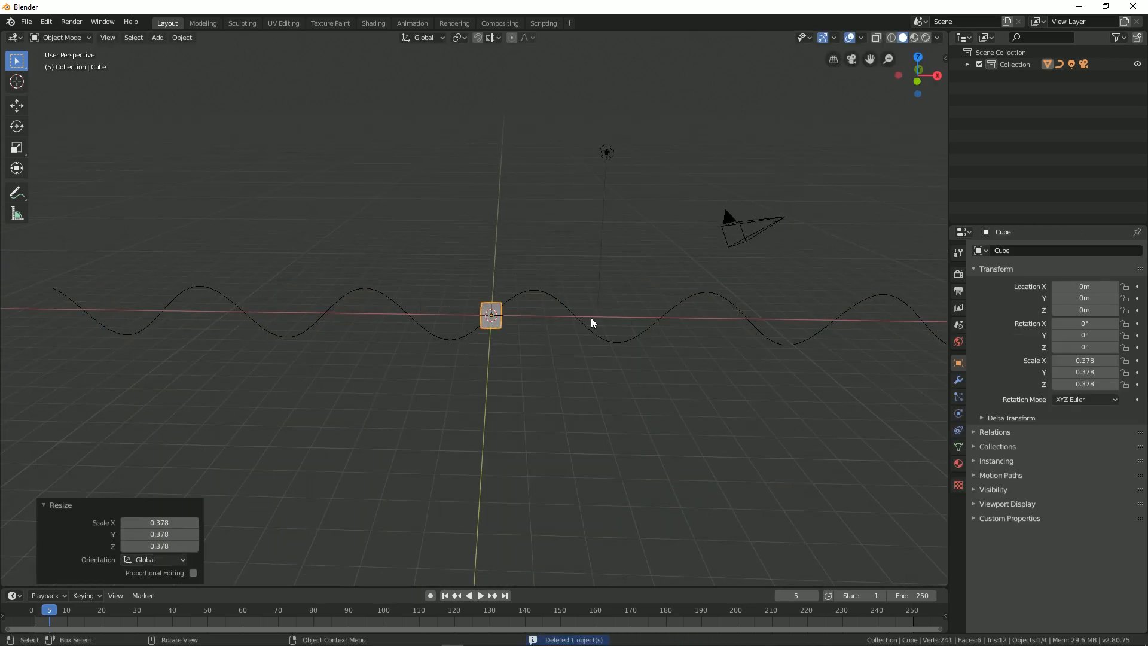
{"action": "left_click", "coordinate": [957, 380]}
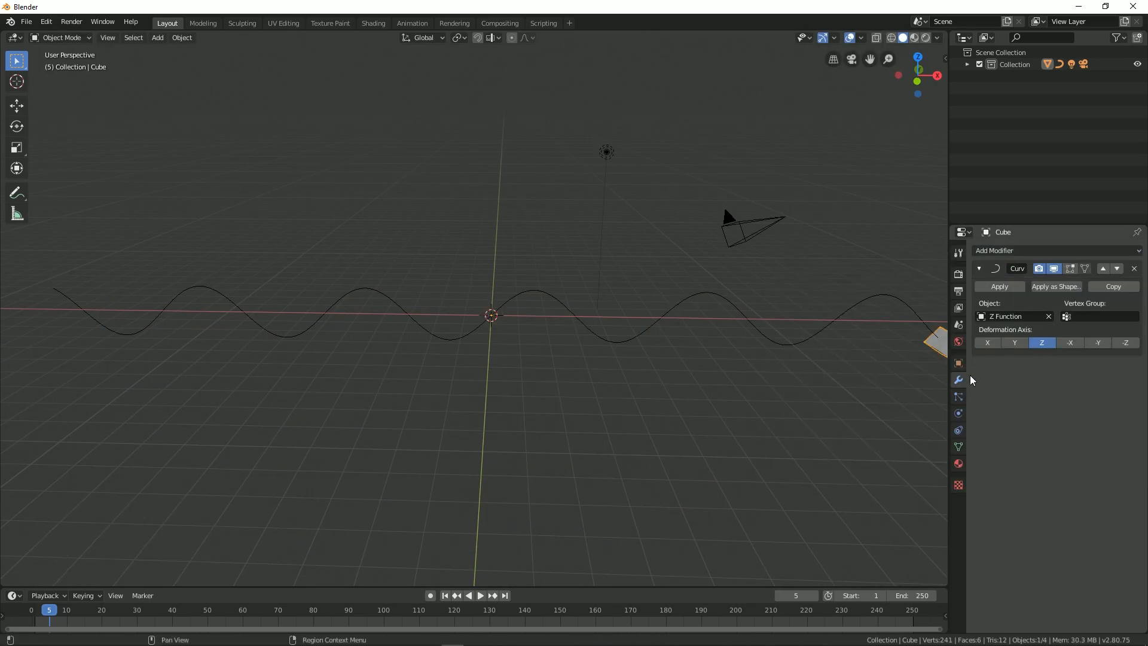